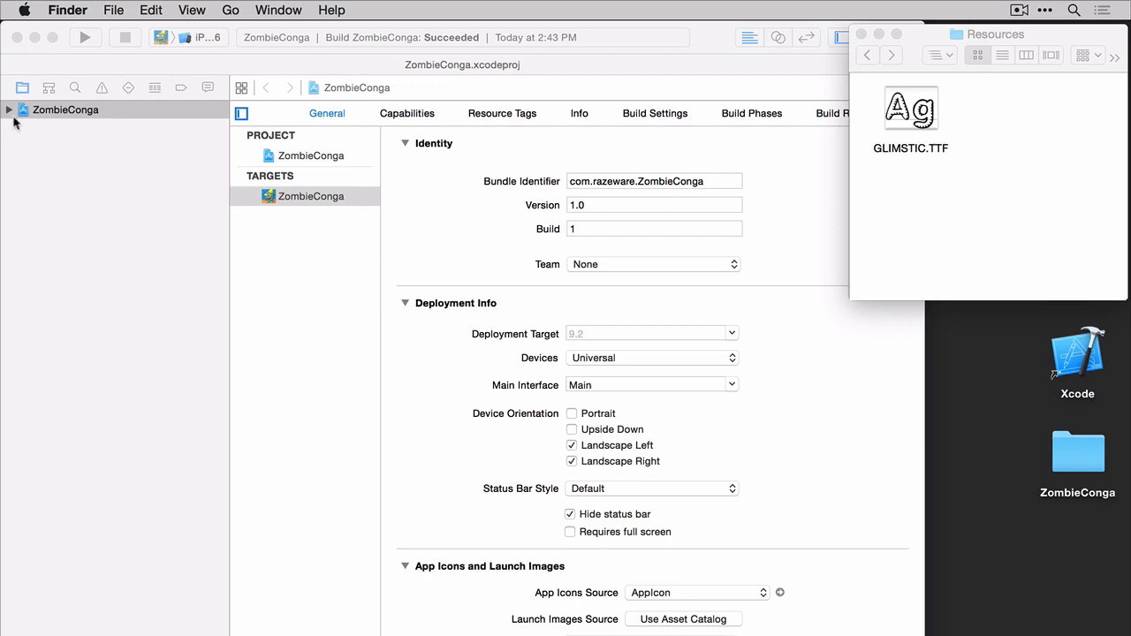
Step: Drag GLIMSTIC.TTF from Finder into the ZombieConga project, included in the app target
{"action": "left_click", "coordinate": [7, 110]}
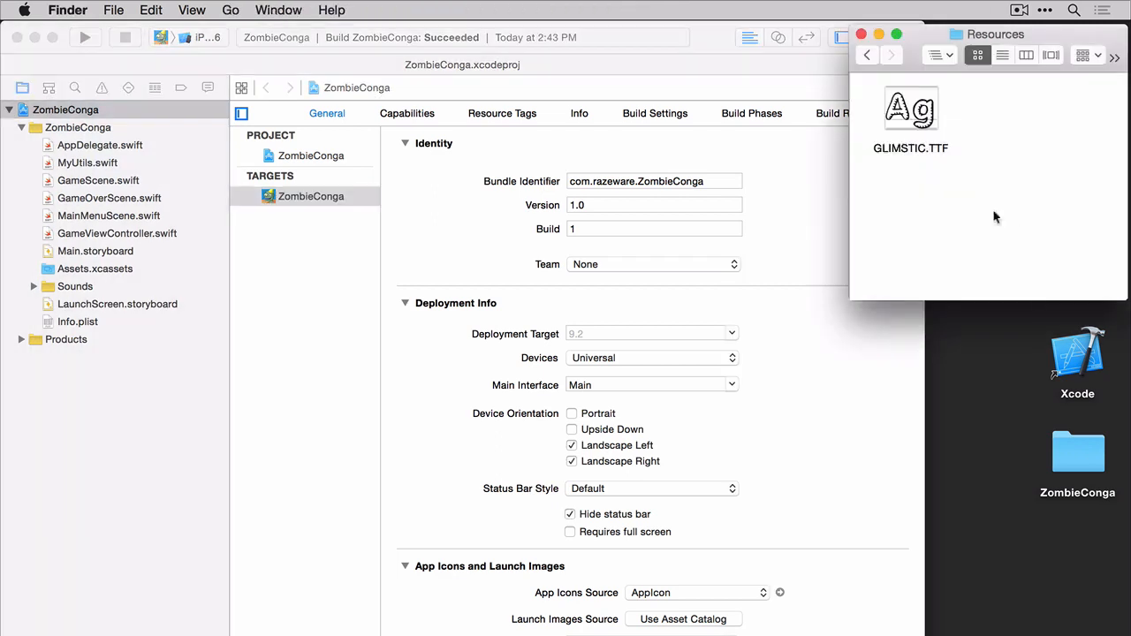
{"action": "left_click_drag", "start_coordinate": [910, 110], "coordinate": [163, 274]}
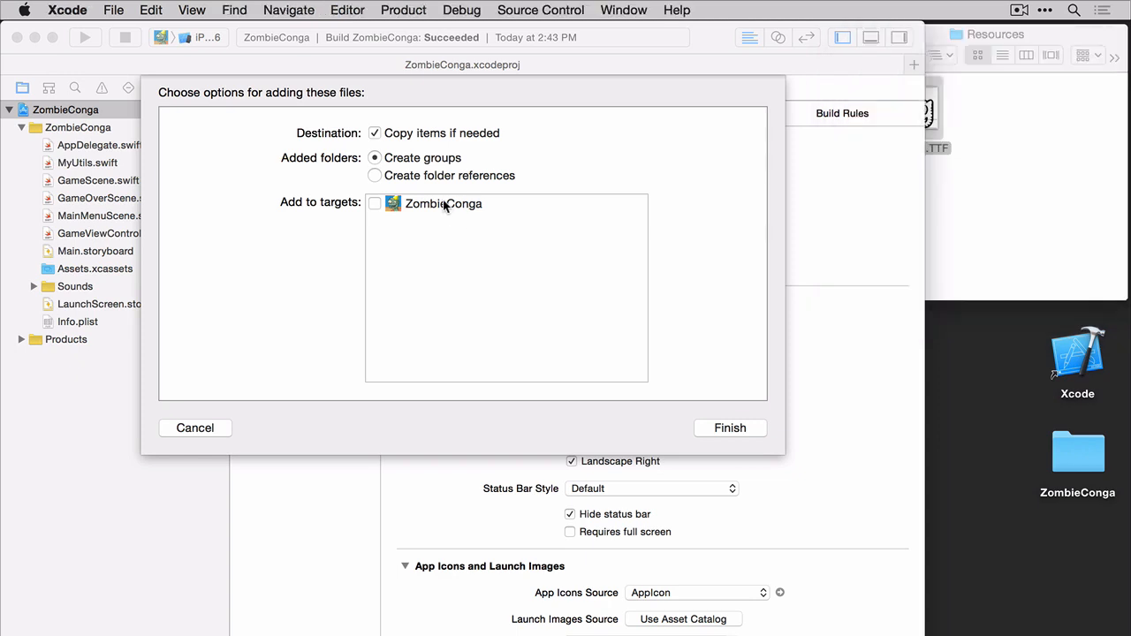
{"action": "left_click", "coordinate": [375, 203]}
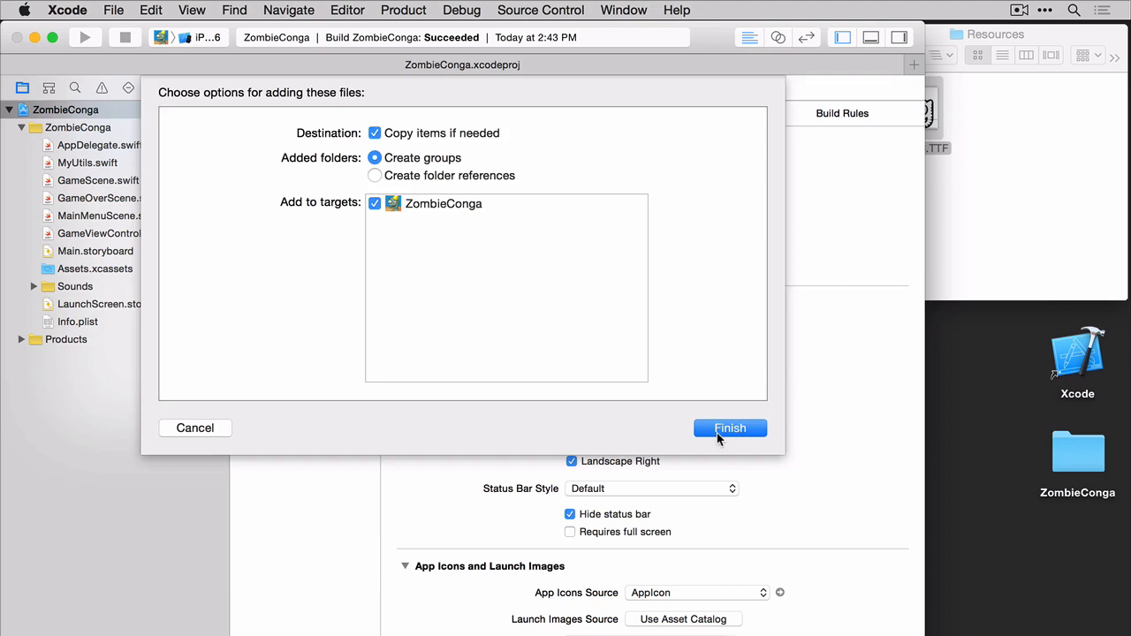
{"action": "left_click", "coordinate": [730, 428]}
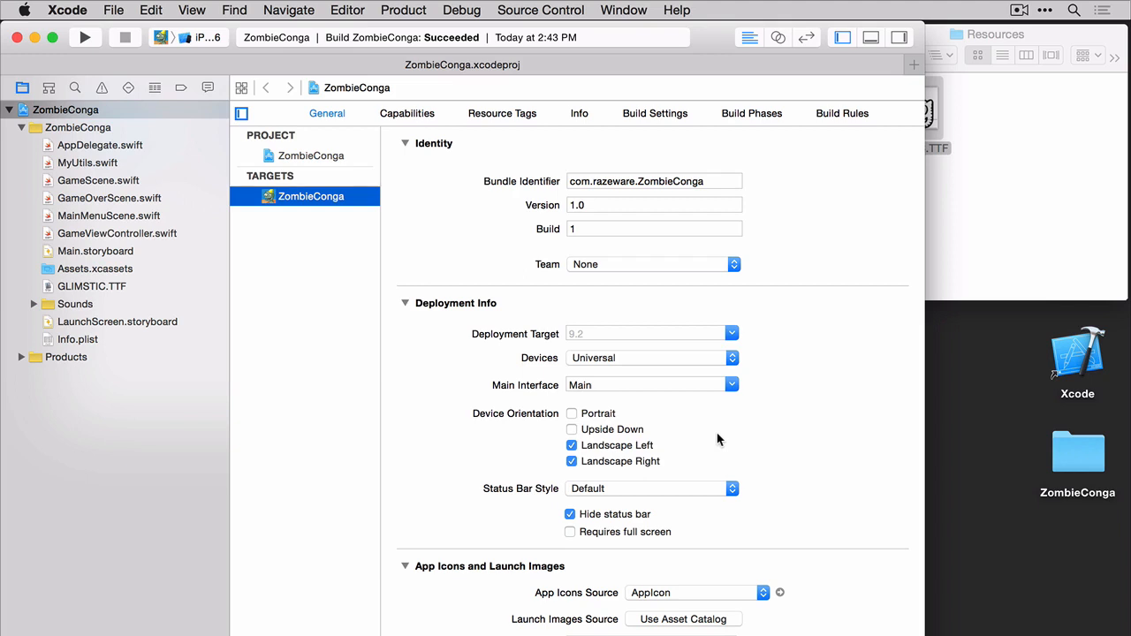
{"action": "mouse_move", "coordinate": [678, 449]}
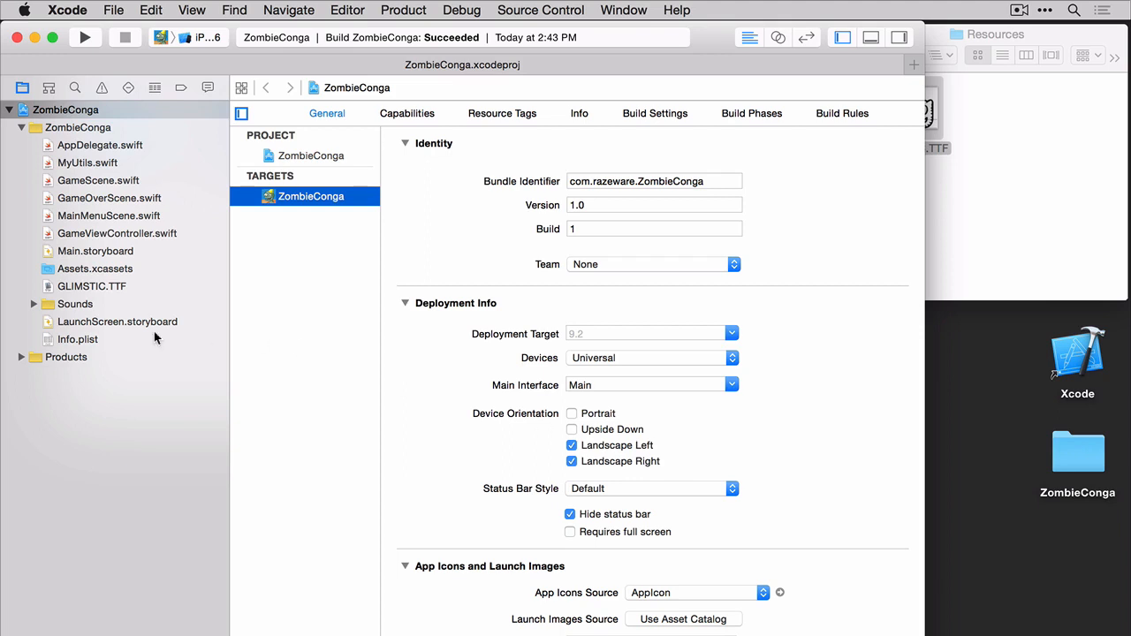
Step: Show Info.plist's property list entries in the editor
{"action": "left_click", "coordinate": [78, 339]}
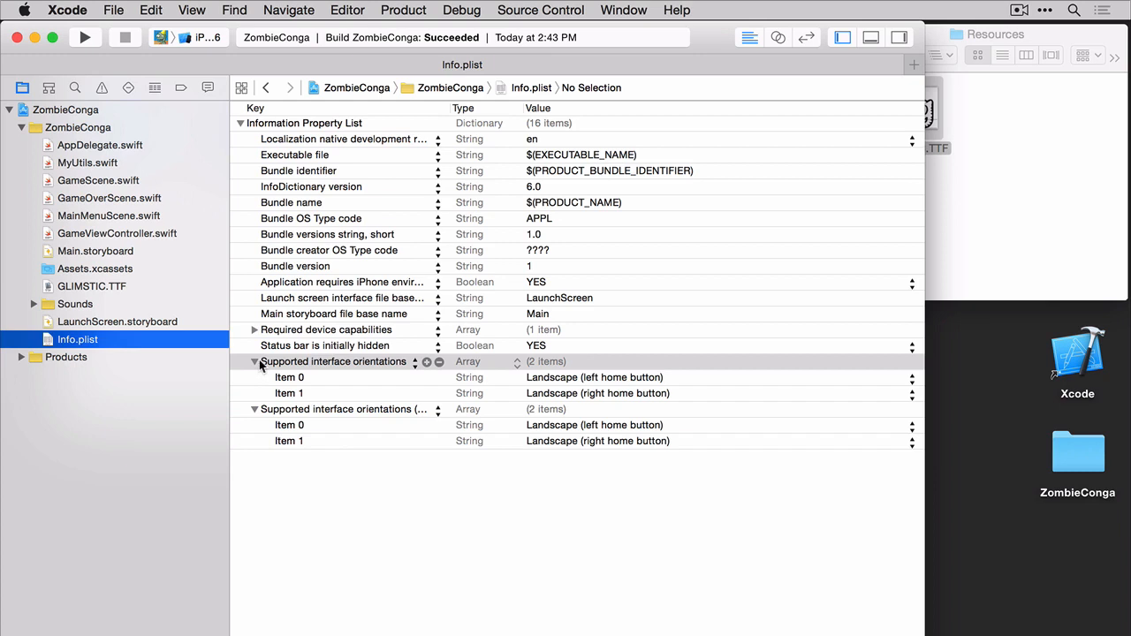
Step: Add a 'Fonts provided by application' key with Item 0 set to GLIMSTIC.TTF, then show GameScene.swift
{"action": "left_click", "coordinate": [255, 360]}
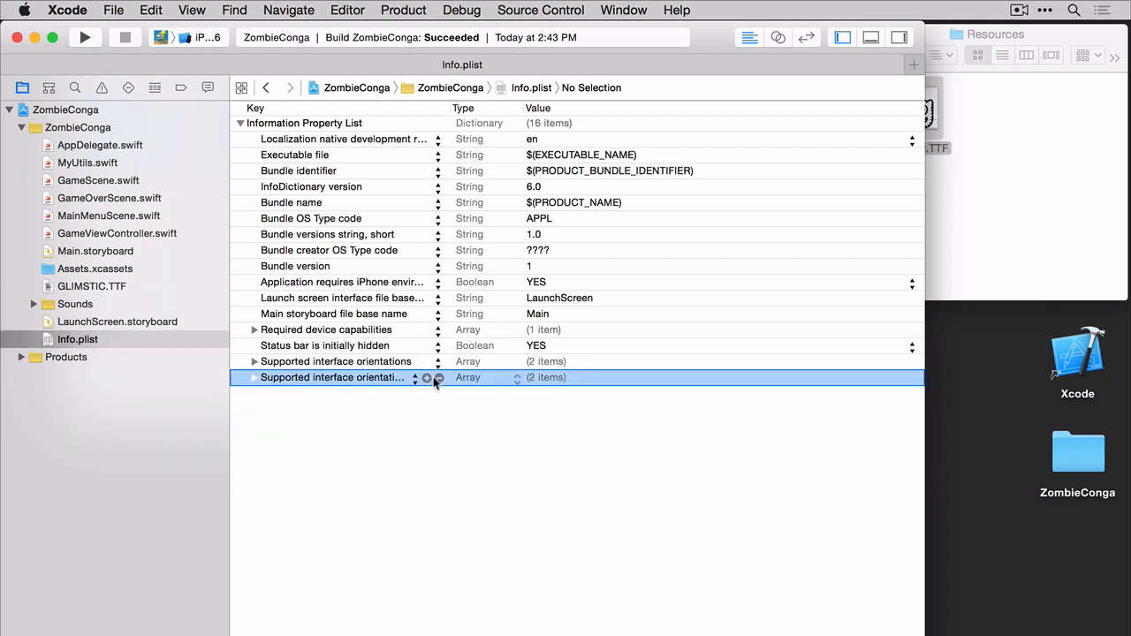
{"action": "left_click", "coordinate": [426, 378]}
{"action": "type", "text": "Fonts provided by application"}
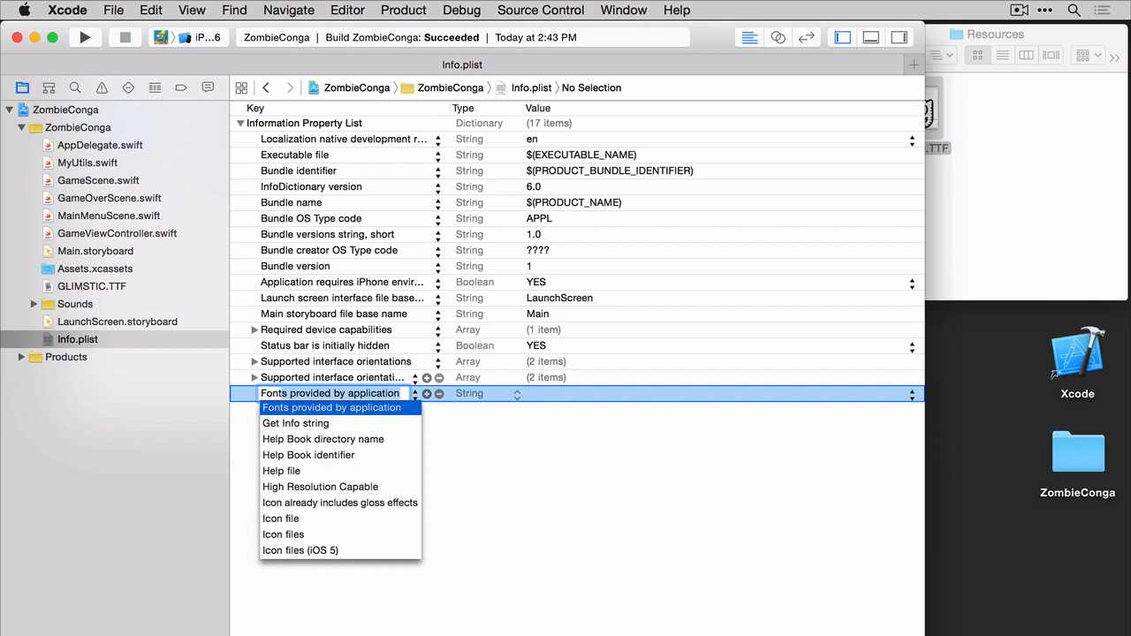
{"action": "left_click", "coordinate": [332, 406]}
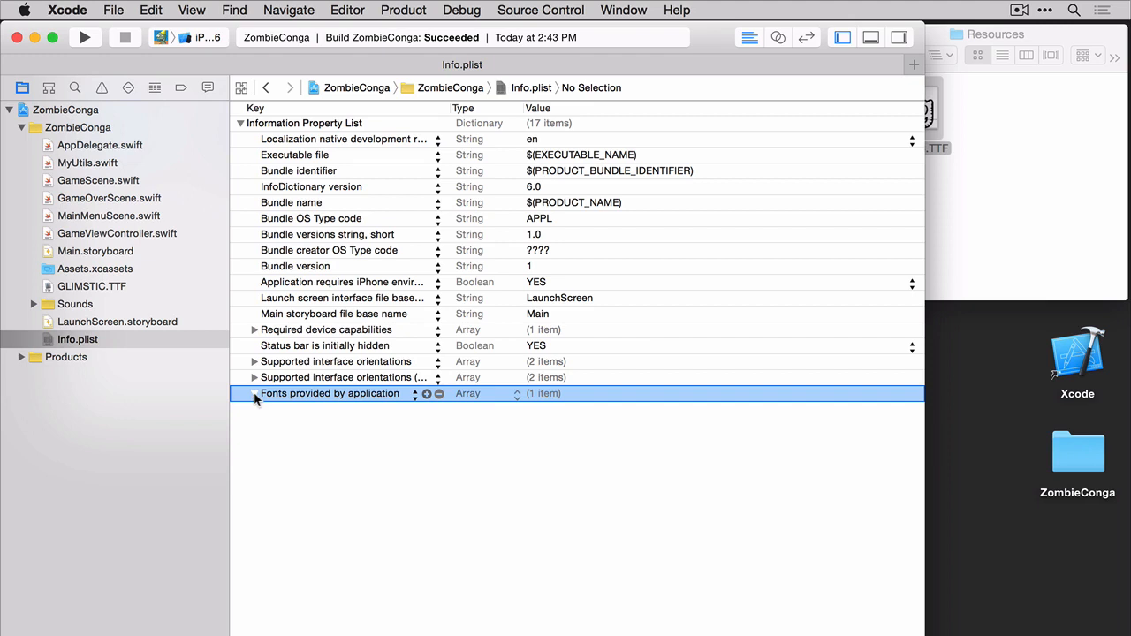
{"action": "left_click", "coordinate": [254, 392]}
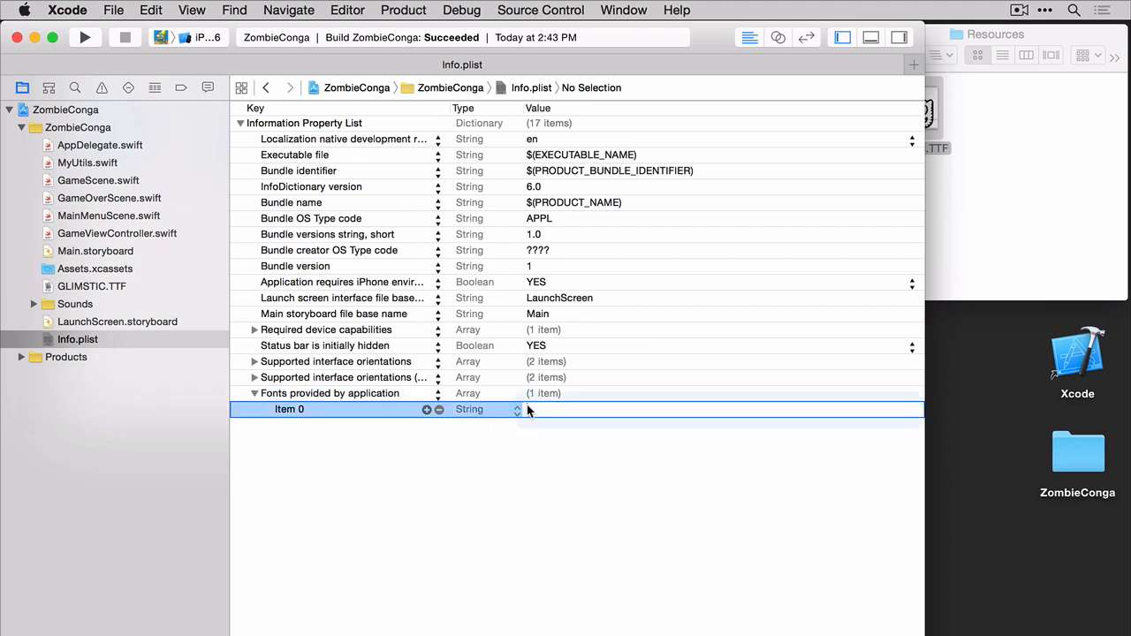
{"action": "left_click", "coordinate": [619, 410]}
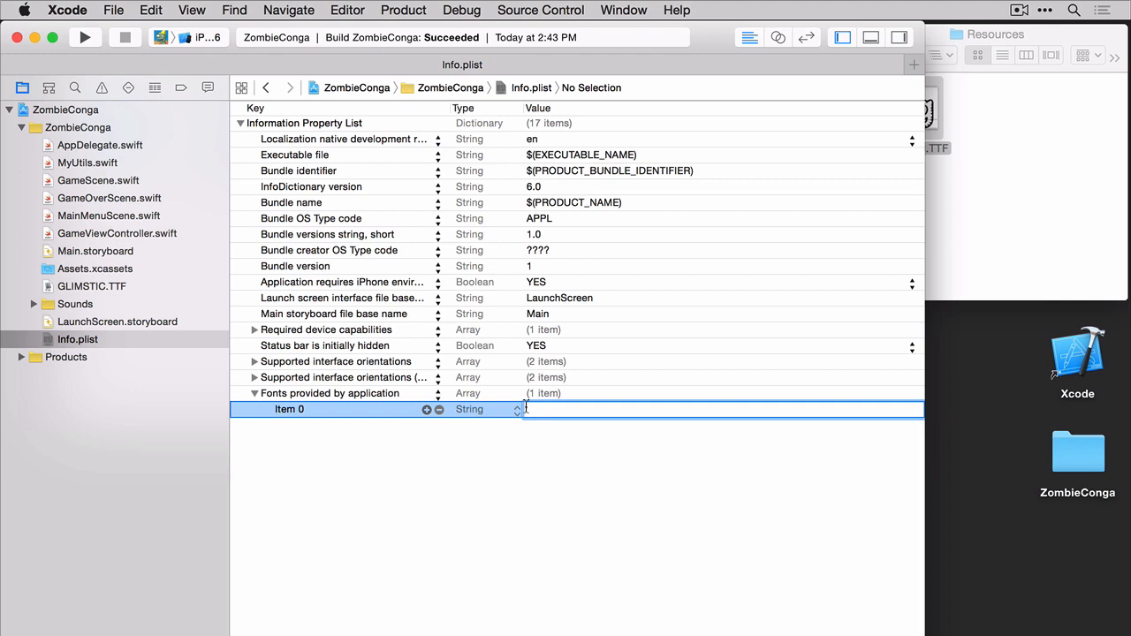
{"action": "type", "text": "GLIMSTIC.TTF"}
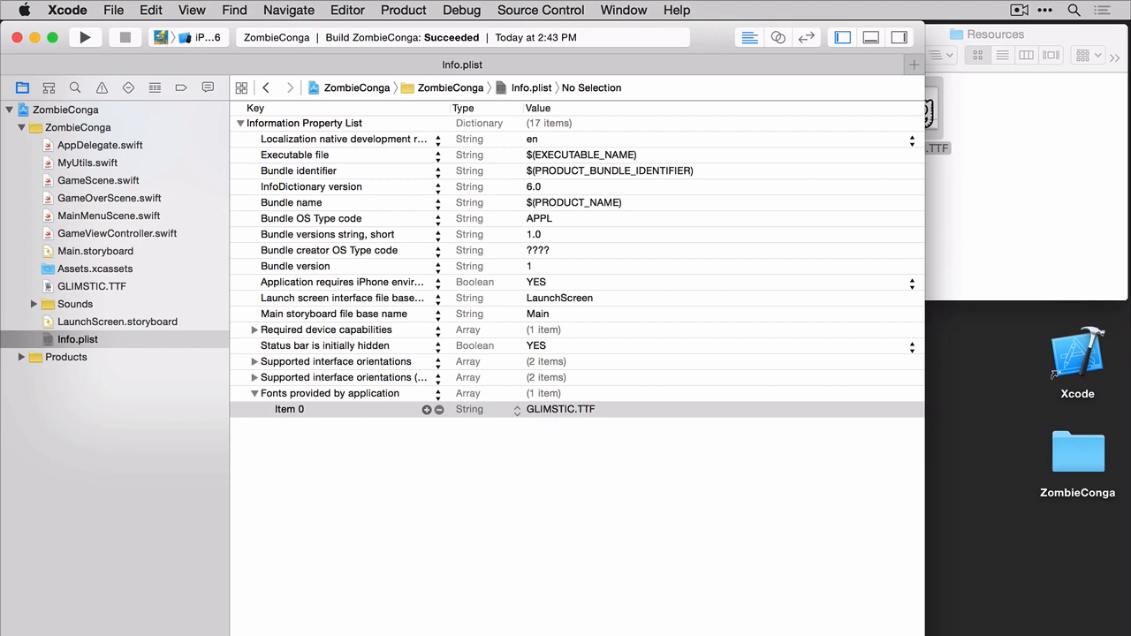
{"action": "left_click", "coordinate": [99, 180]}
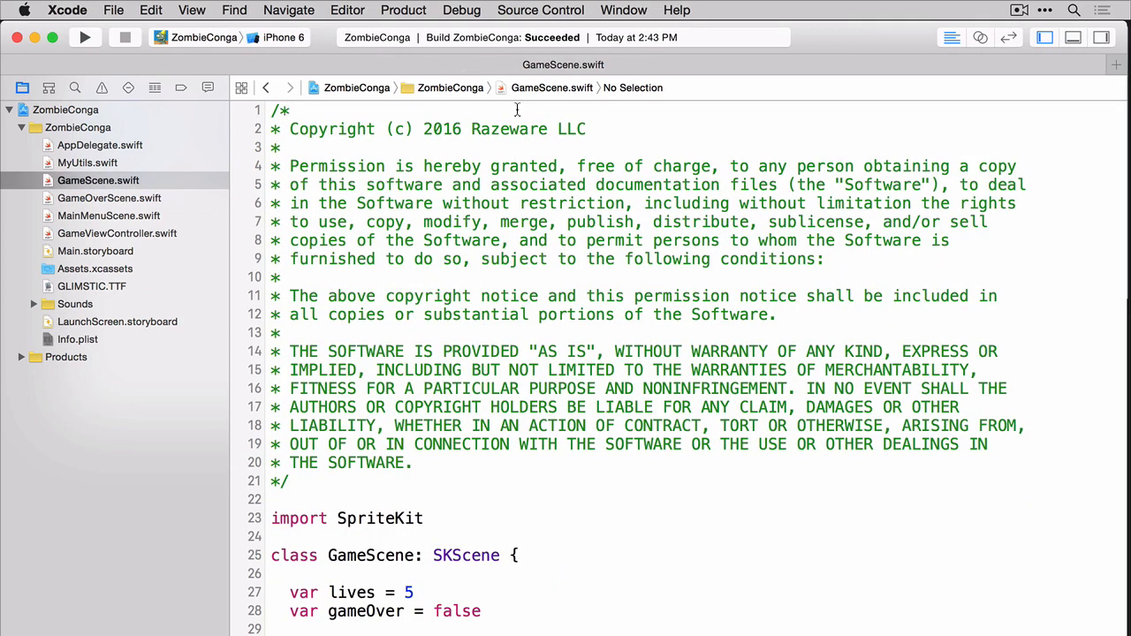
Step: Declare let livesLabel = SKLabelNode(fontNamed: "Glimstick") among GameScene's properties
{"action": "scroll", "scroll_direction": "down", "scroll_amount": 3}
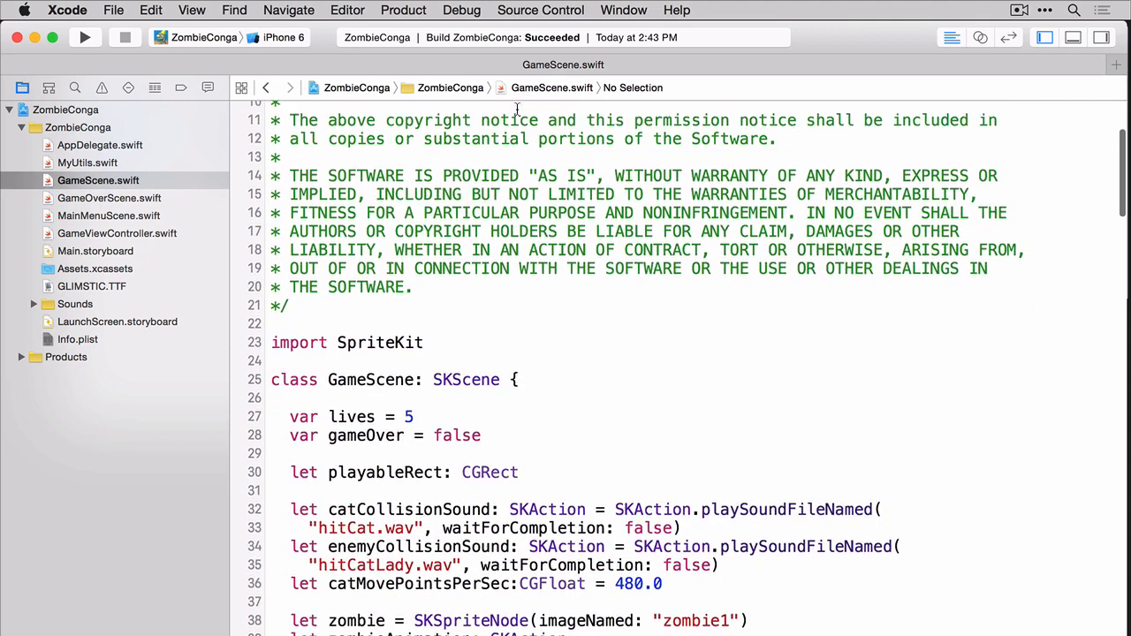
{"action": "type", "text": "let livesLabel ="}
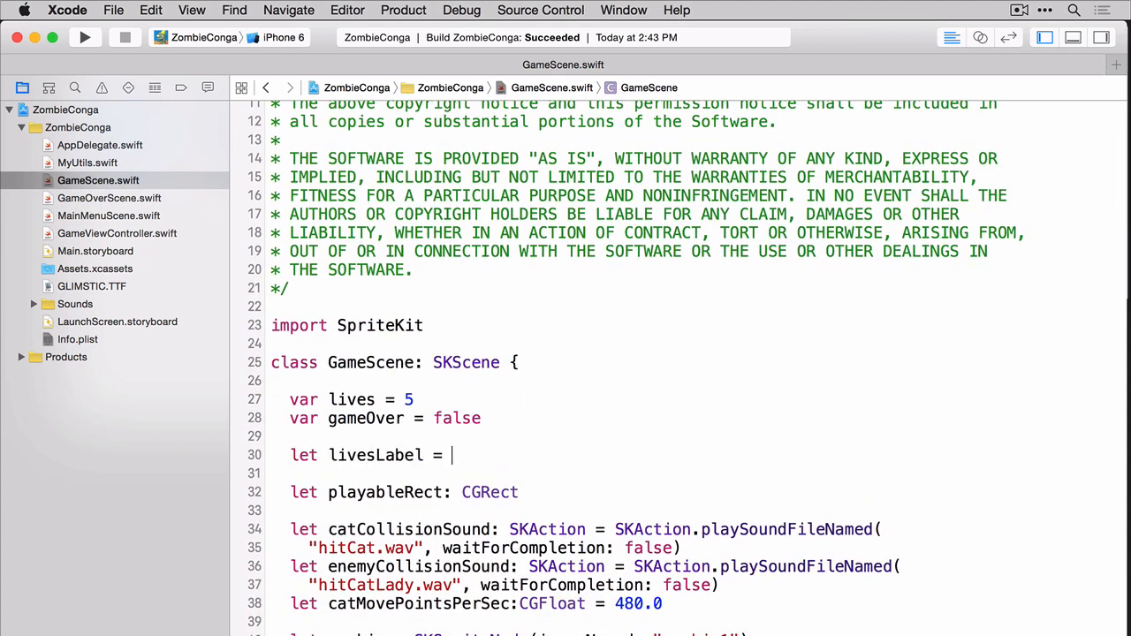
{"action": "type", "text": "SKLabelNode(fontNamed: \"Glimstick\")"}
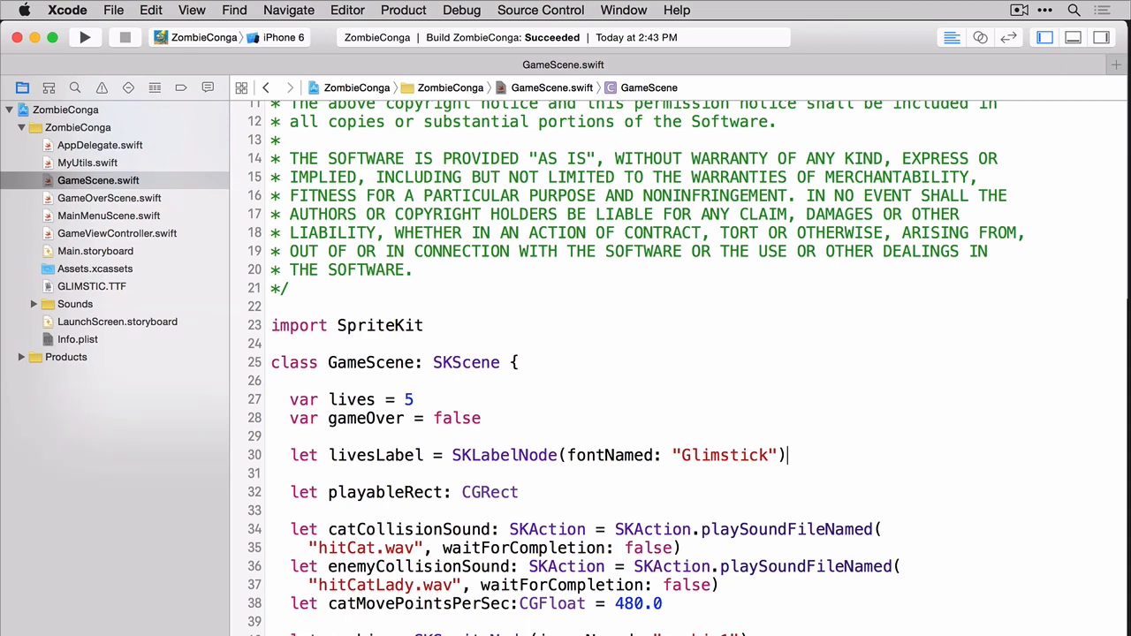
{"action": "scroll", "scroll_direction": "down", "scroll_amount": 3}
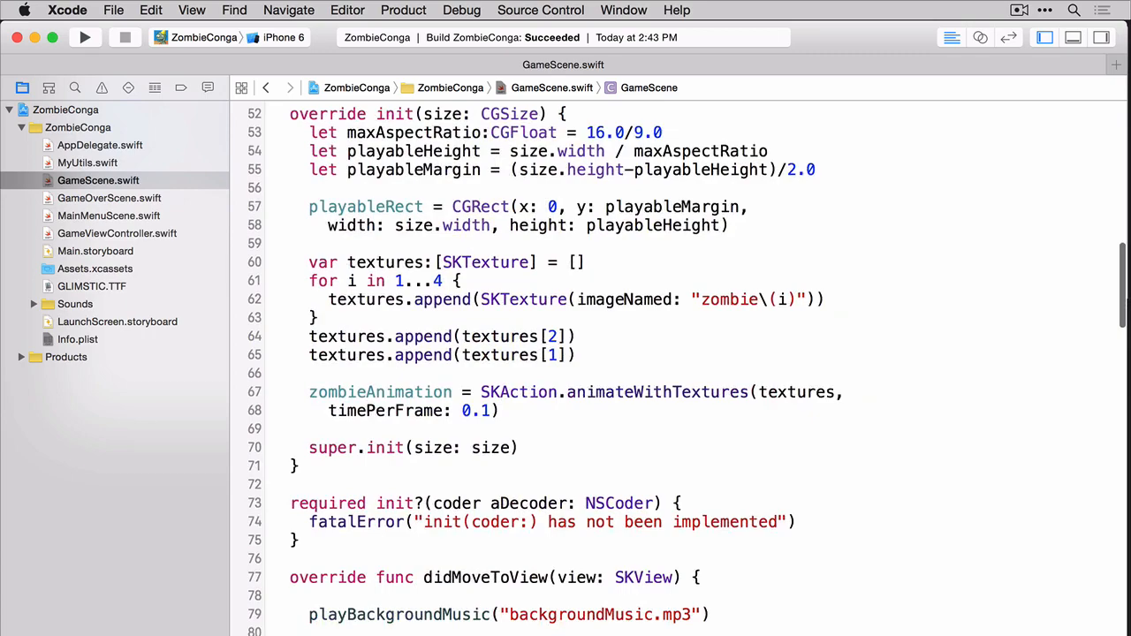
Step: In didMoveToView set livesLabel's "Lives: X" text, black colour, size, zPosition, bottom-left alignment, position, and addChild it
{"action": "scroll", "scroll_direction": "down", "scroll_amount": 3}
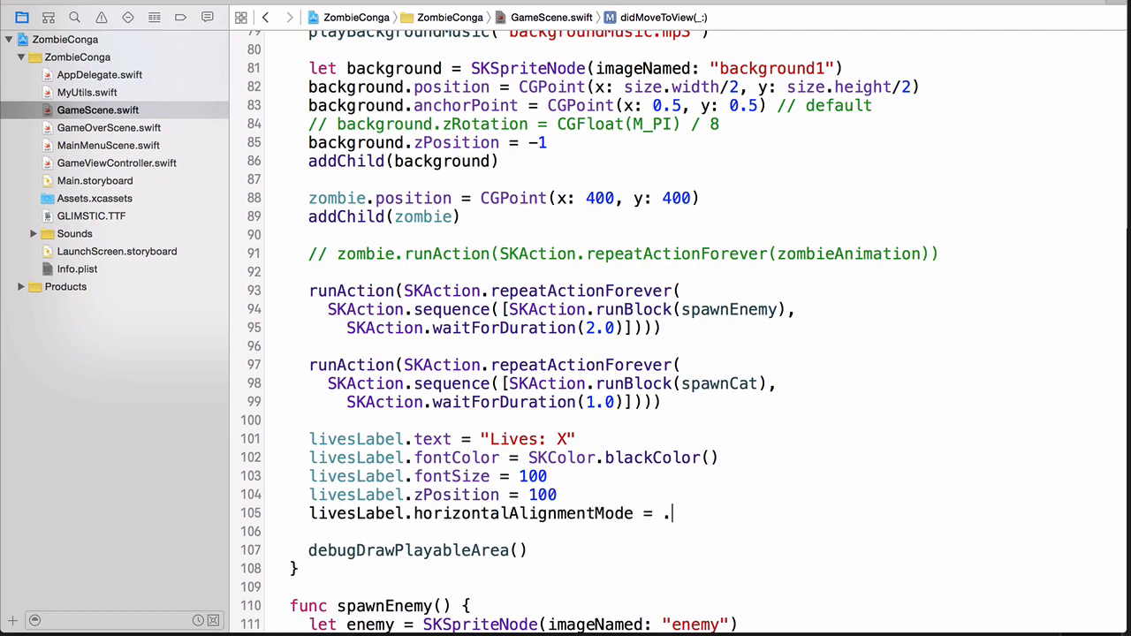
{"action": "type", "text": "Left"}
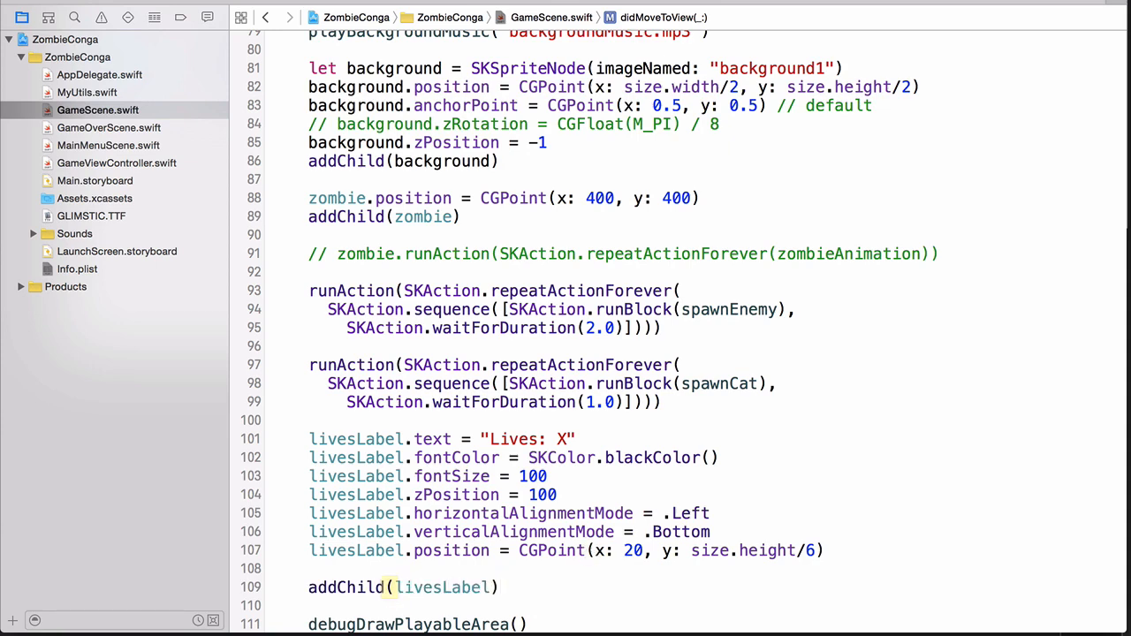
{"action": "scroll", "scroll_direction": "down", "scroll_amount": 3}
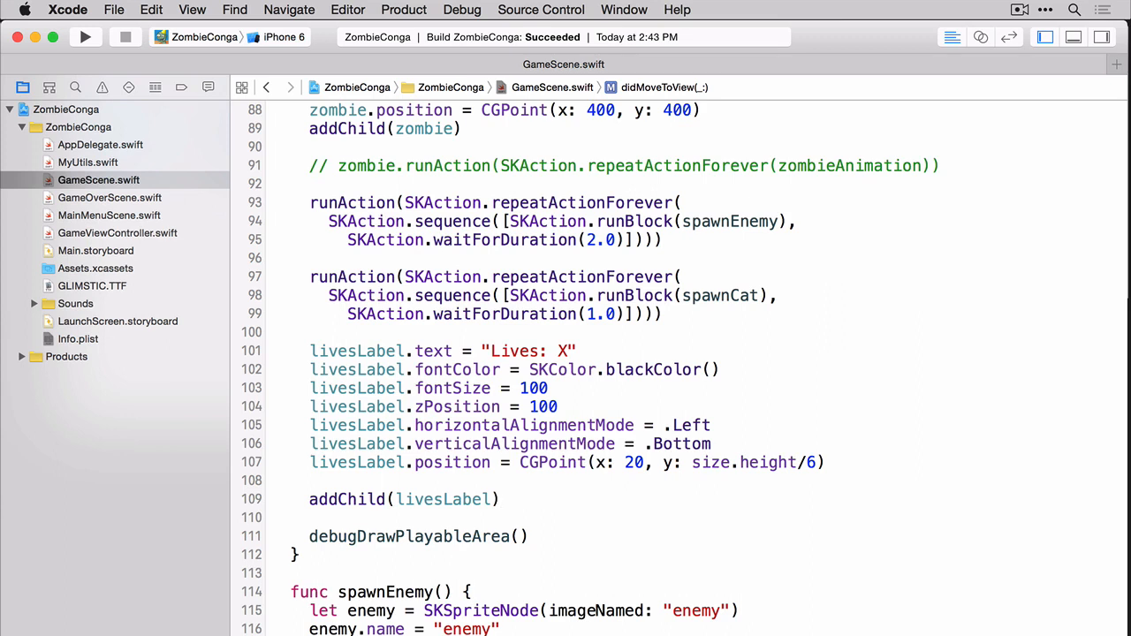
{"action": "left_click", "coordinate": [501, 498]}
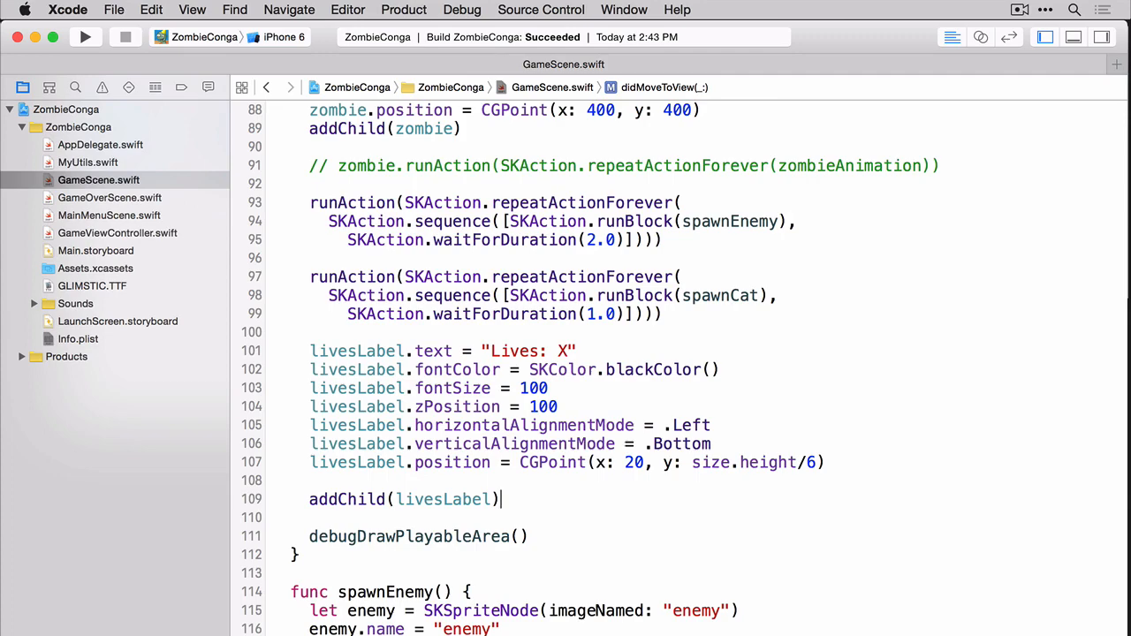
Step: Add livesLabel.text = "Lives: \(lives)" in zombieHitEnemy after loseCats(), then run in the simulator
{"action": "scroll", "scroll_direction": "down", "scroll_amount": 3}
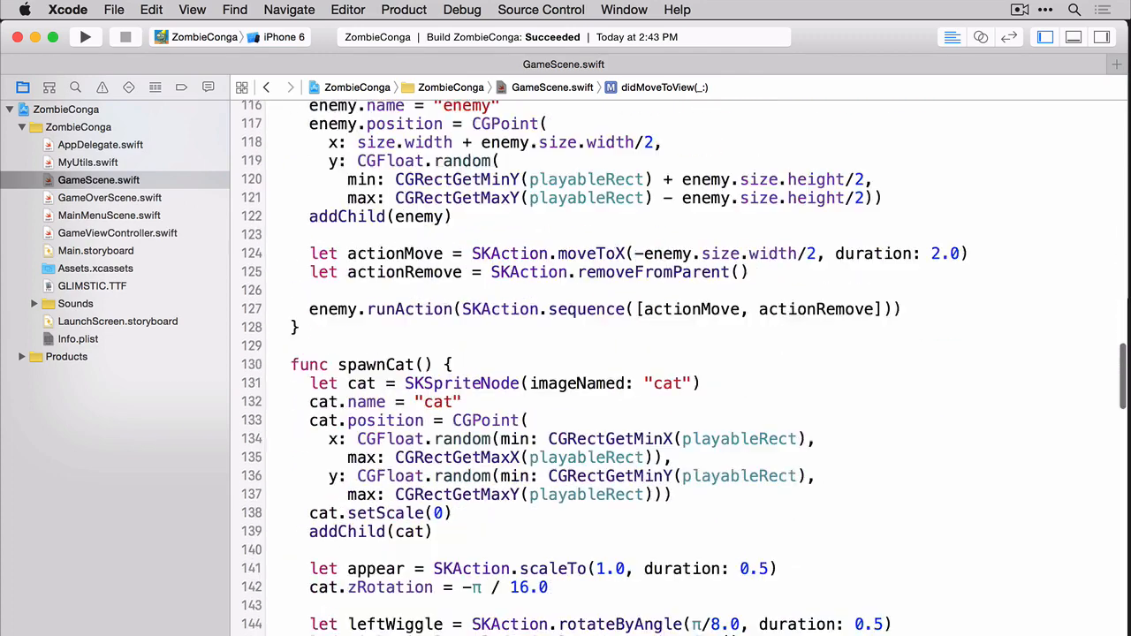
{"action": "scroll", "scroll_direction": "down", "scroll_amount": 3}
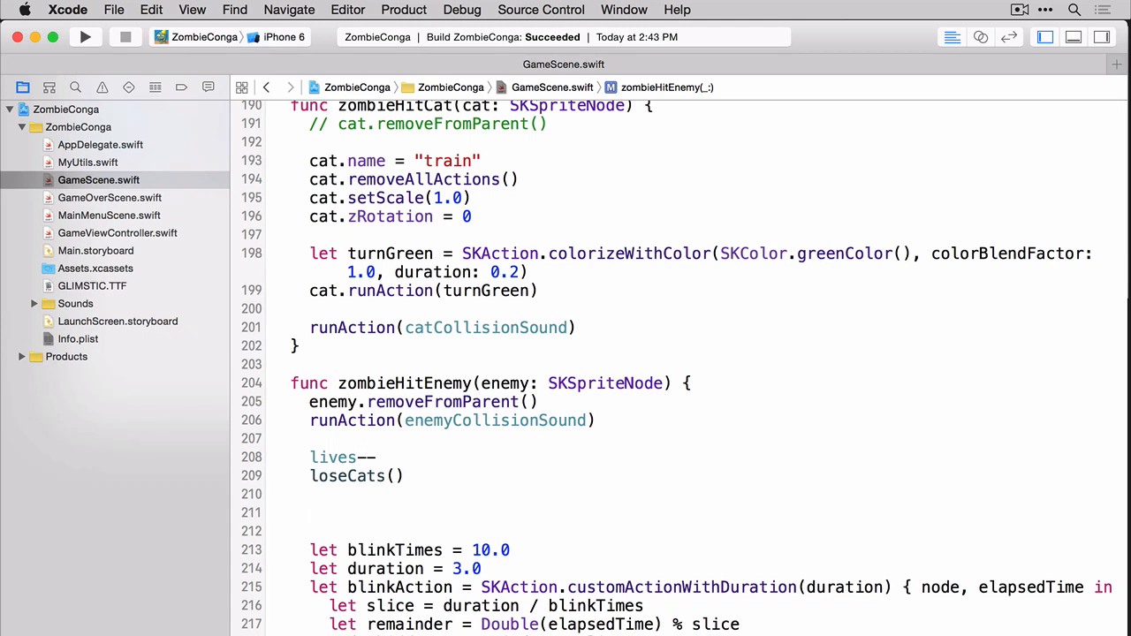
{"action": "type", "text": "liv"}
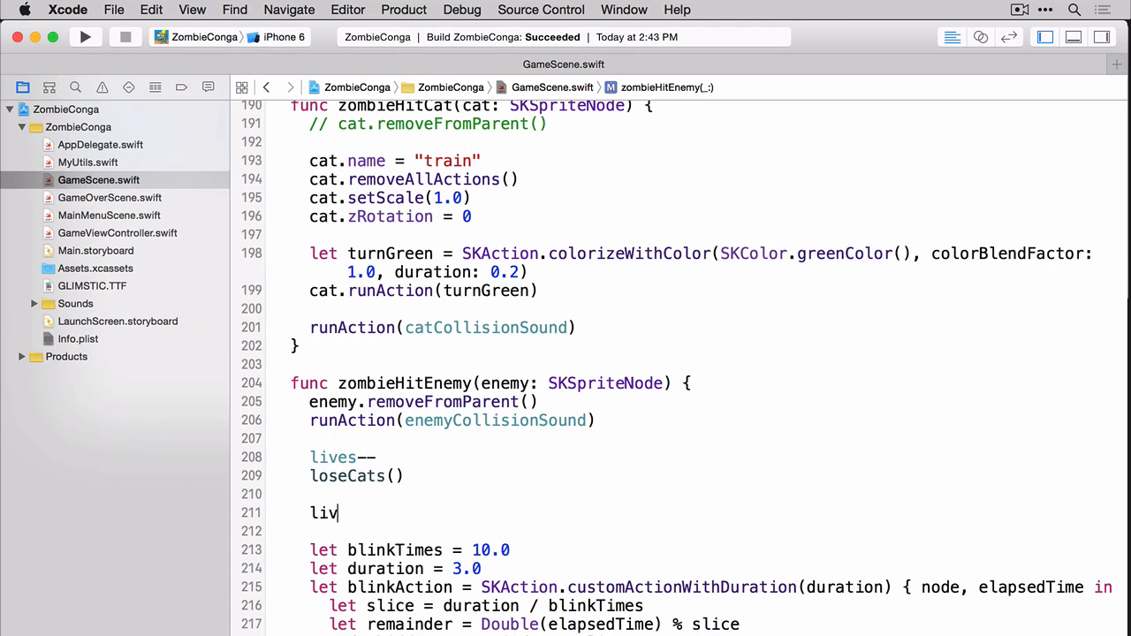
{"action": "type", "text": "esLabel.text = \"Lives: \\(lives)\""}
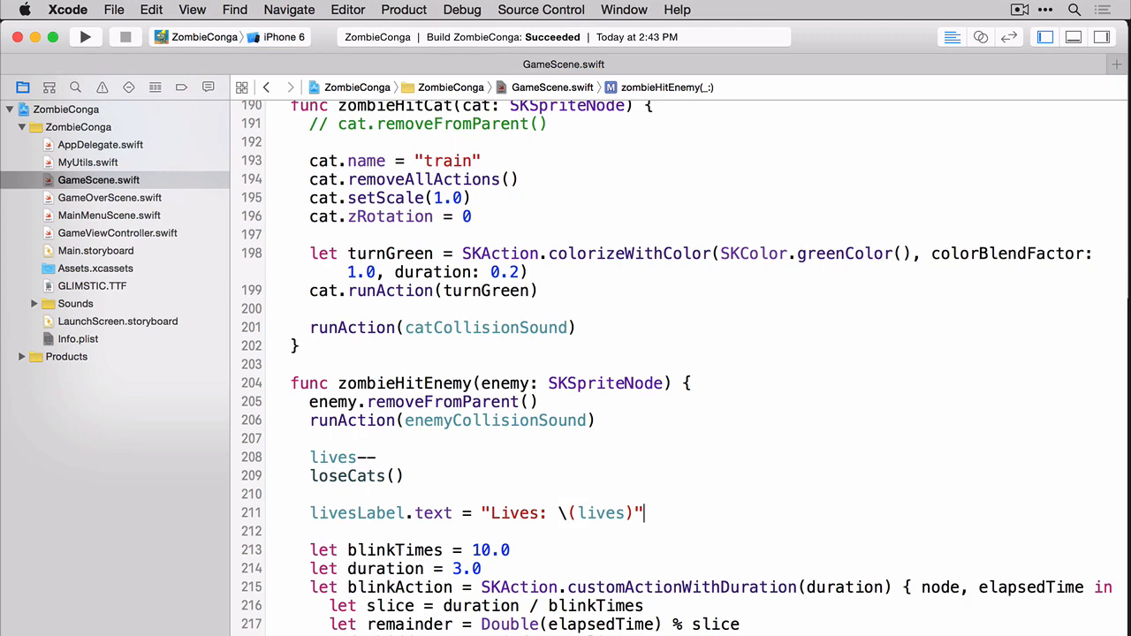
{"action": "left_click", "coordinate": [85, 37]}
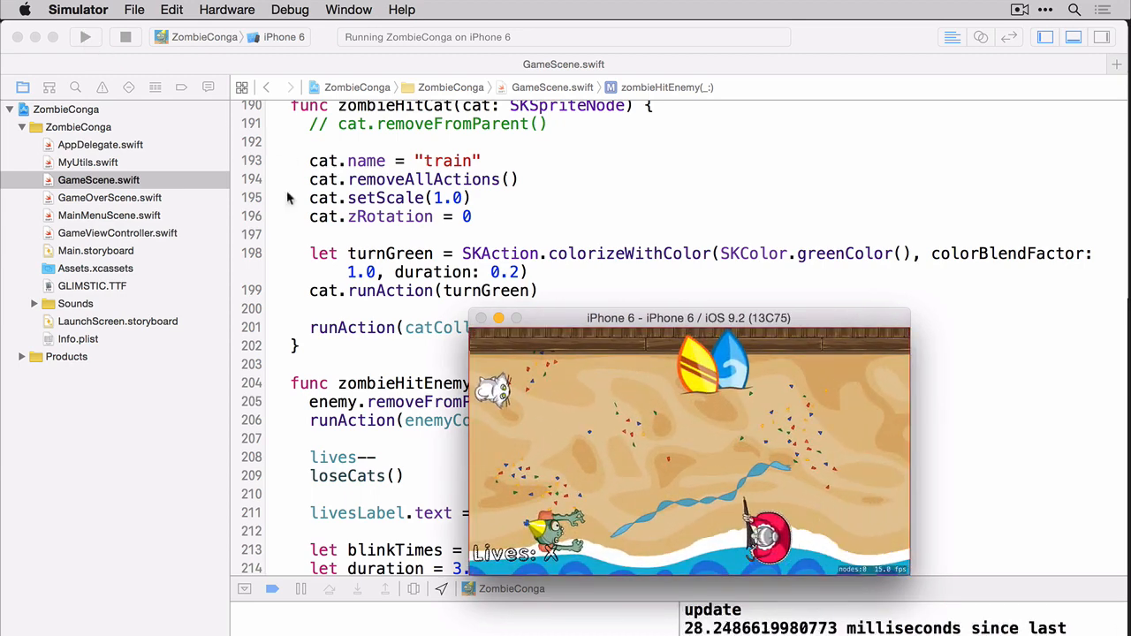
Step: Stop the simulator run and scroll back to the livesLabel setup in didMoveToView
{"action": "left_click", "coordinate": [125, 36]}
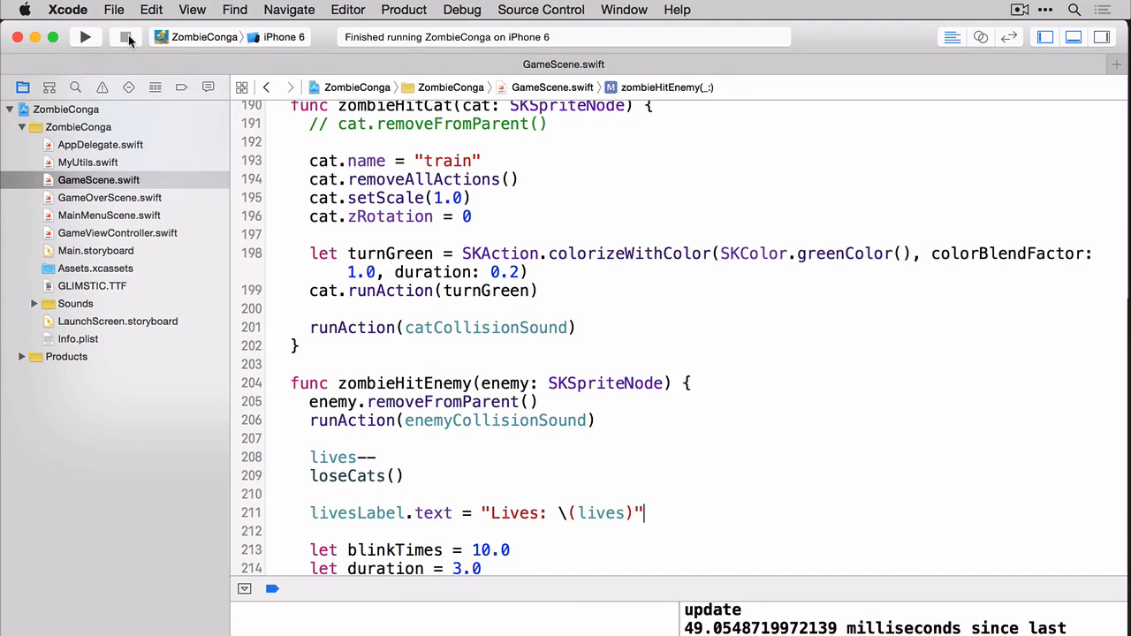
{"action": "mouse_move", "coordinate": [128, 37]}
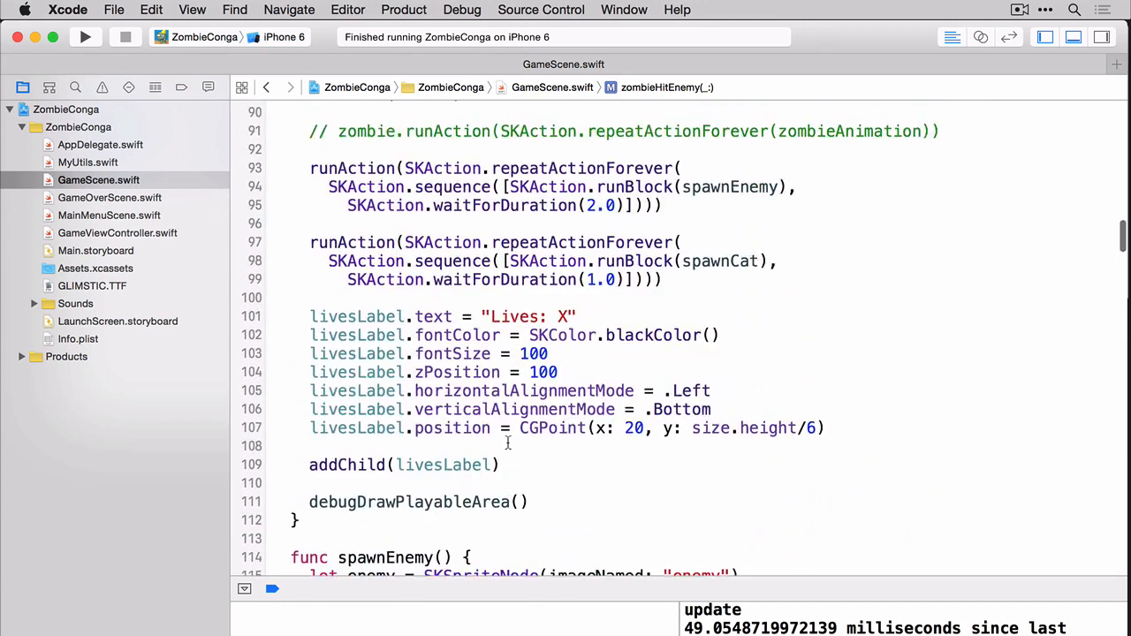
{"action": "scroll", "scroll_direction": "up", "scroll_amount": 3}
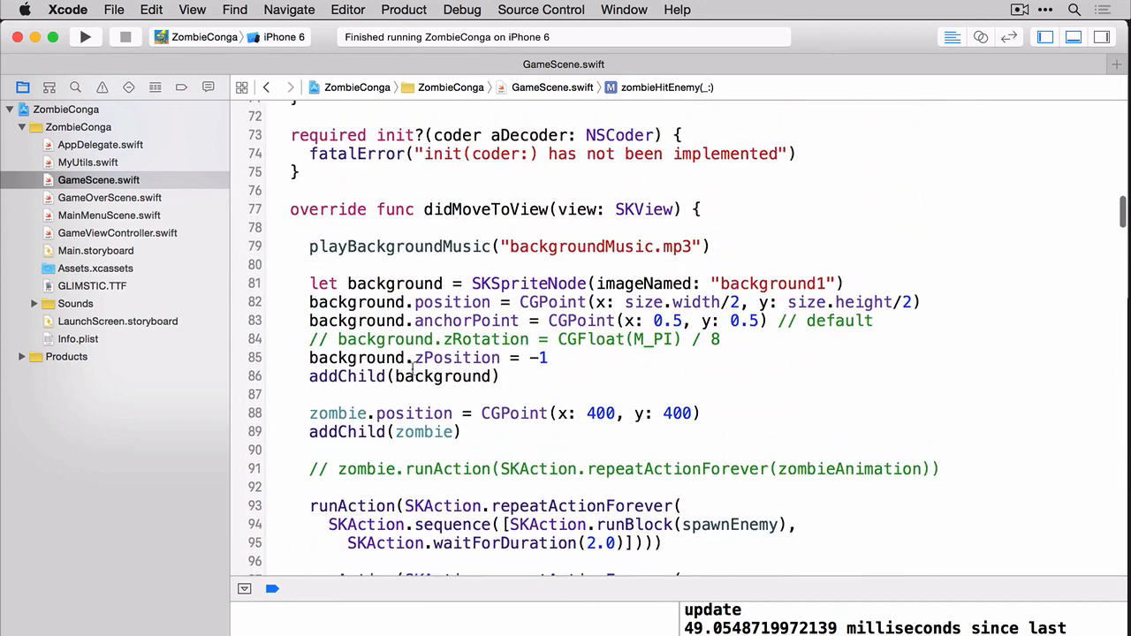